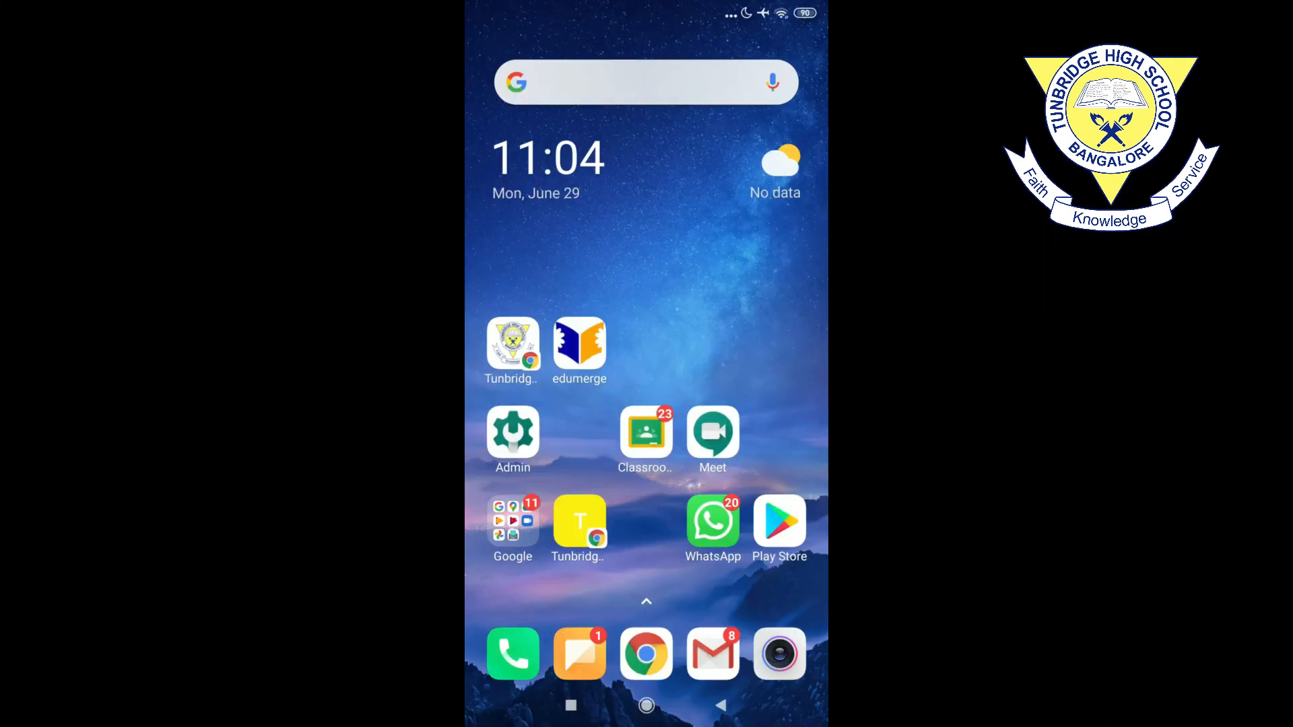
Step: Launch Classroom, enter the Std. 8 class and browse its Classwork topics and attendance posts
left_click(644, 430)
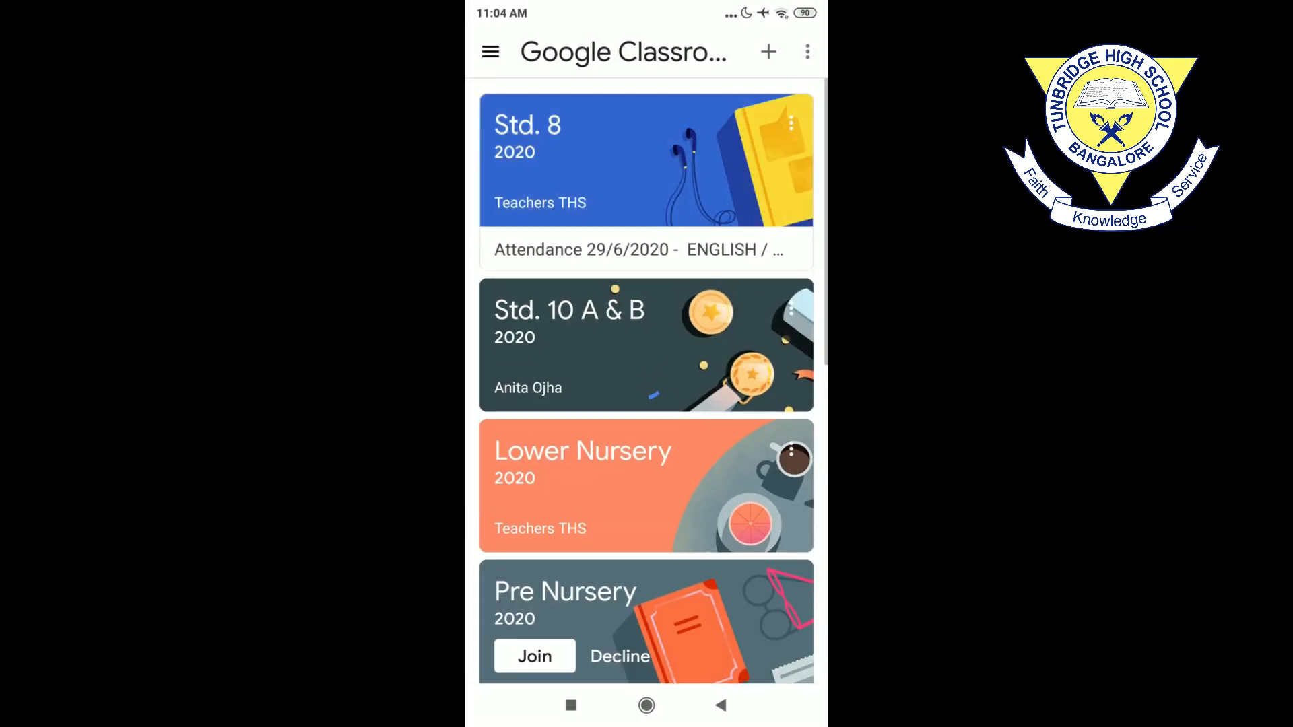
left_click(490, 51)
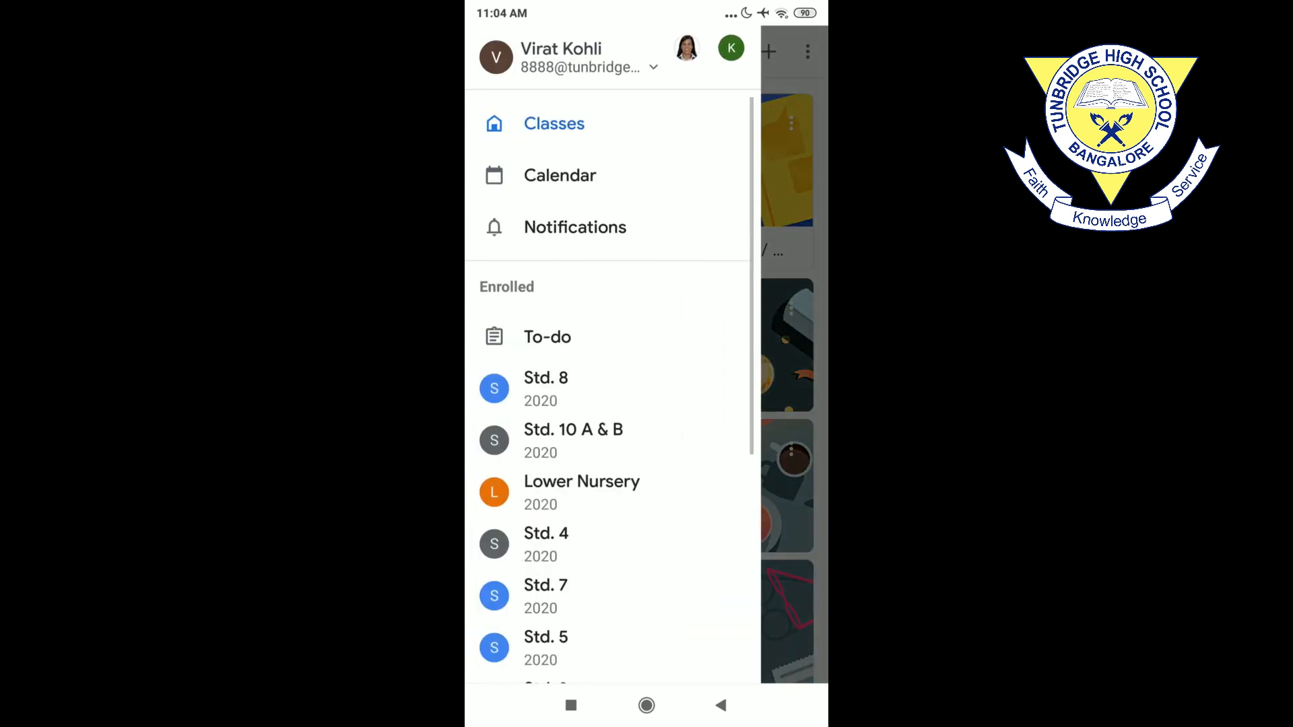
left_click(545, 388)
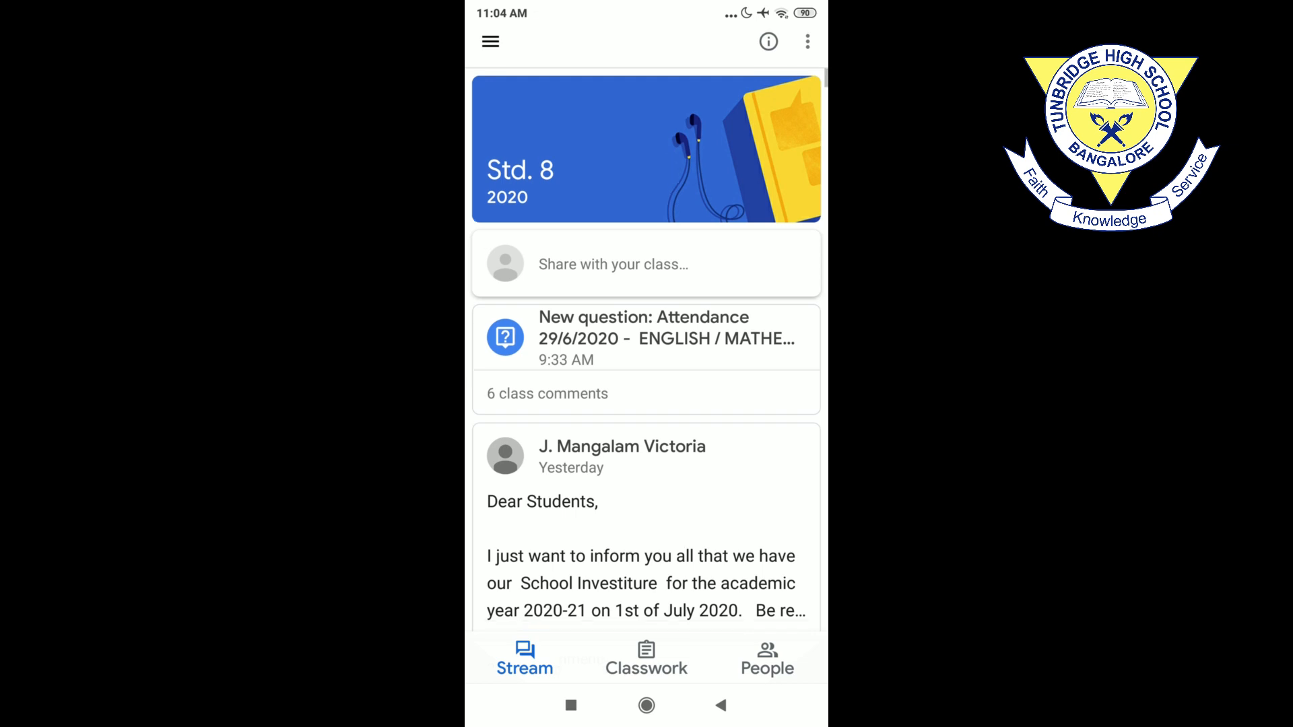
scroll("up", 3)
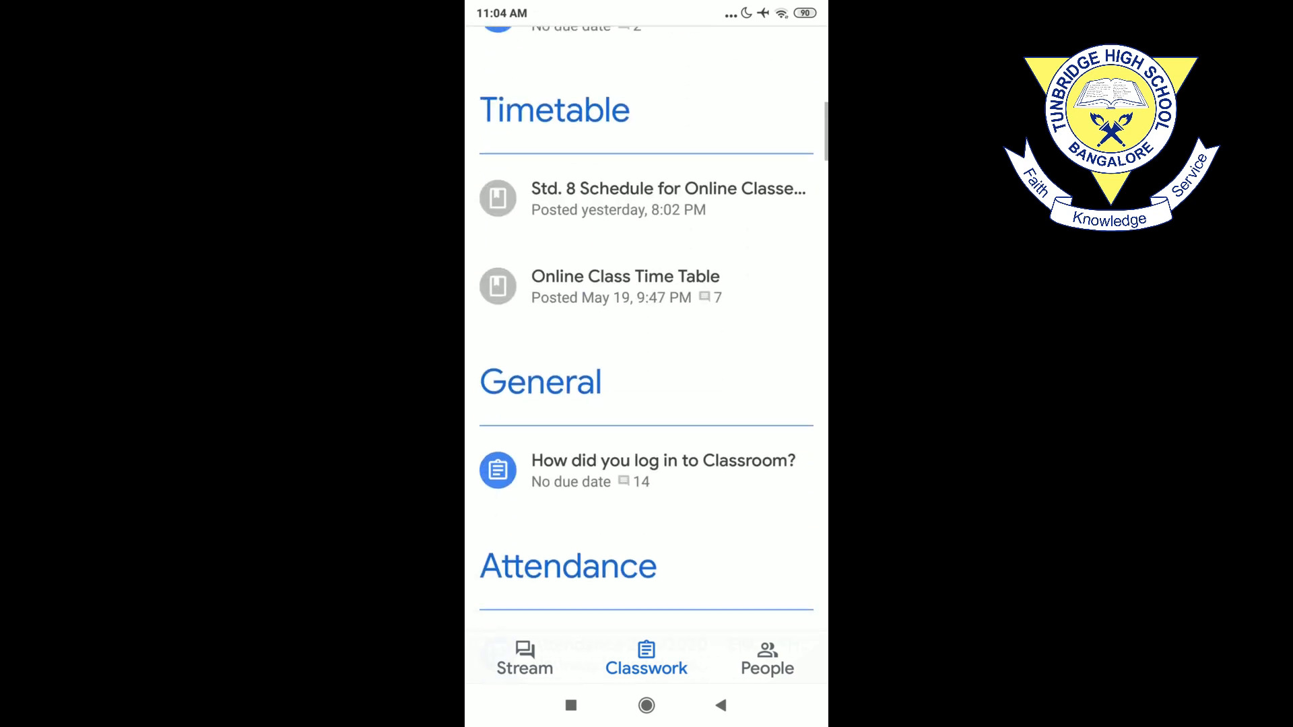
scroll("up", 3)
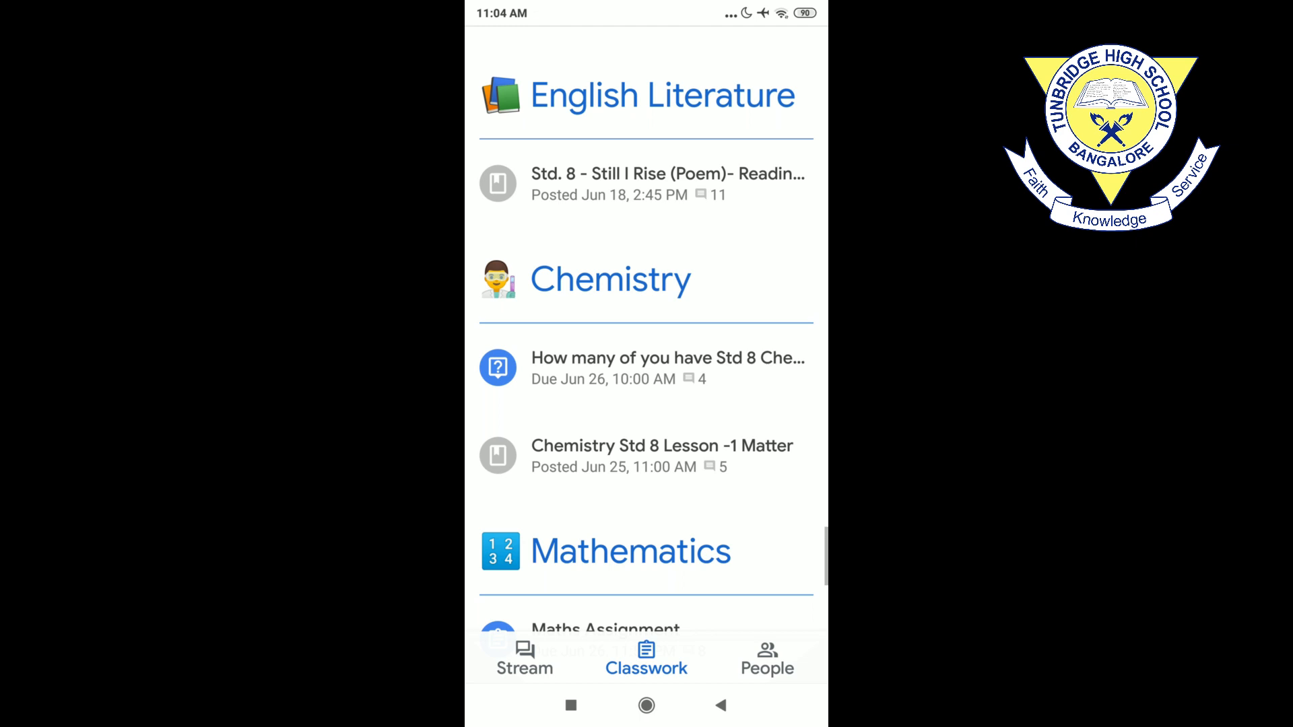
scroll("up", 3)
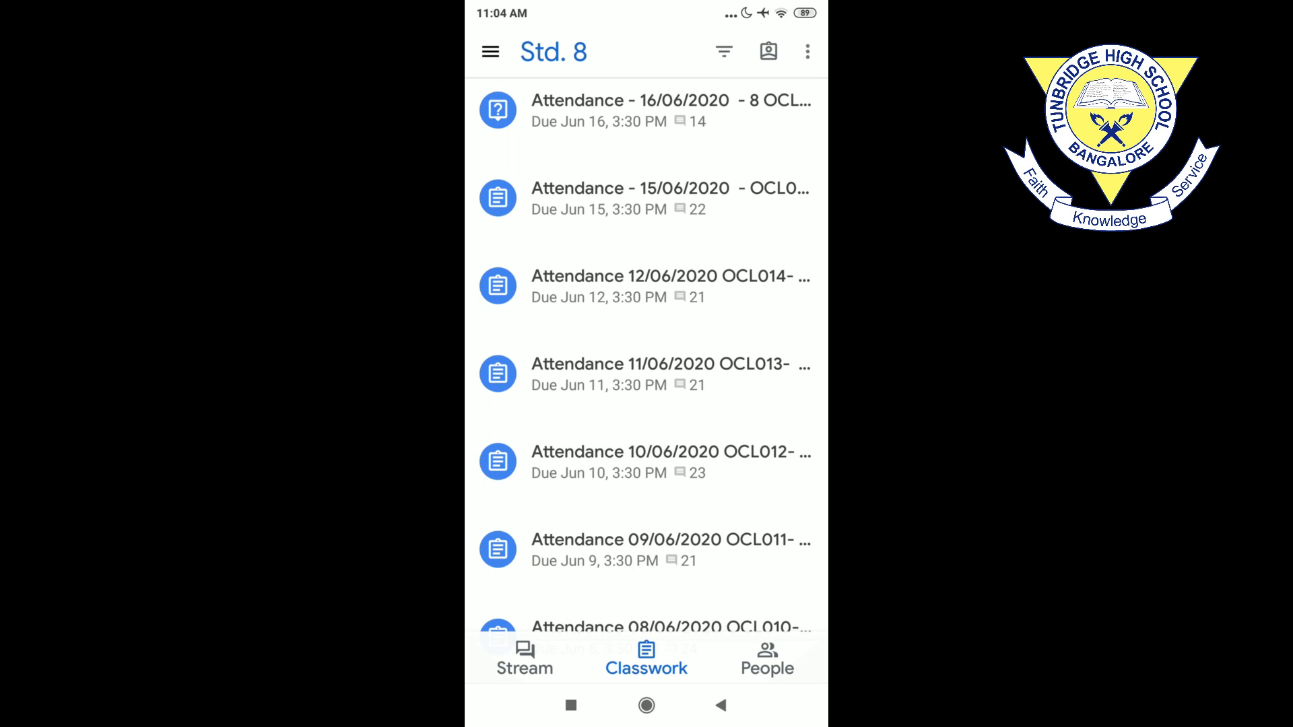
Step: List your assignments and their statuses, then open the WORKSHEET - ABSTRACT NOUNS item marked Missing
left_click(768, 50)
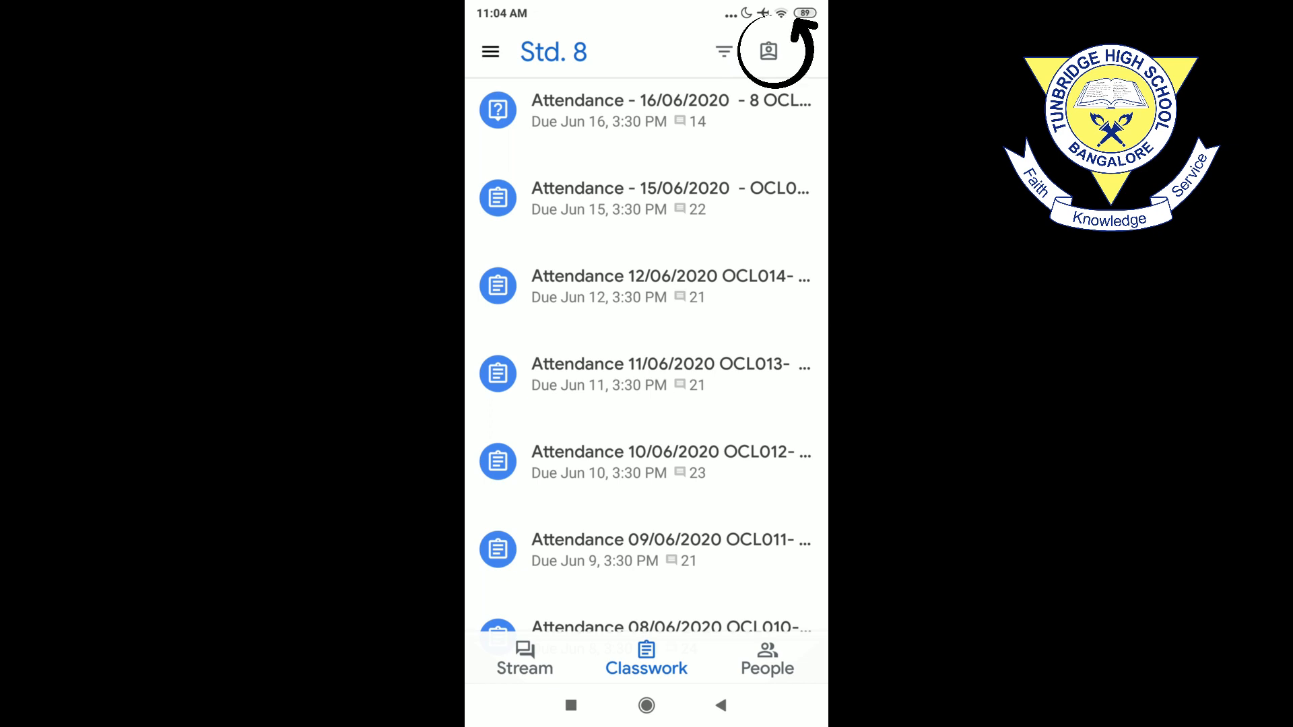
left_click(767, 50)
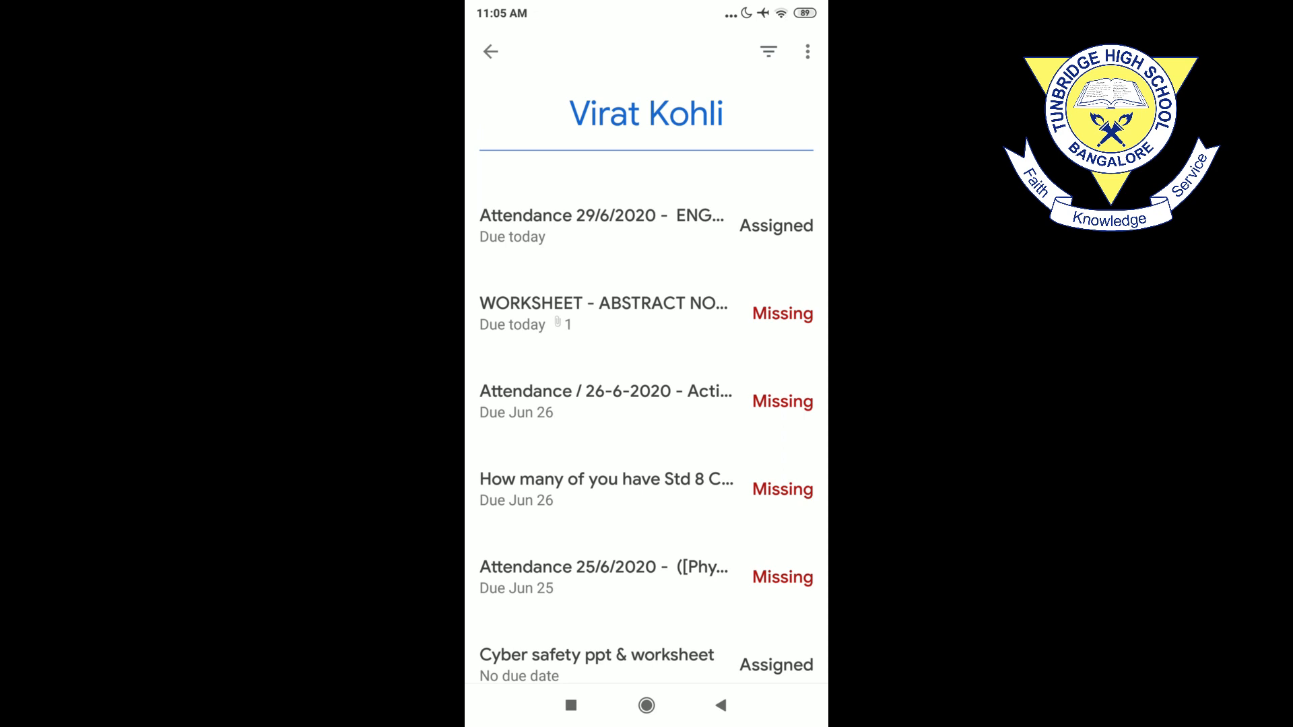
scroll("down", 3)
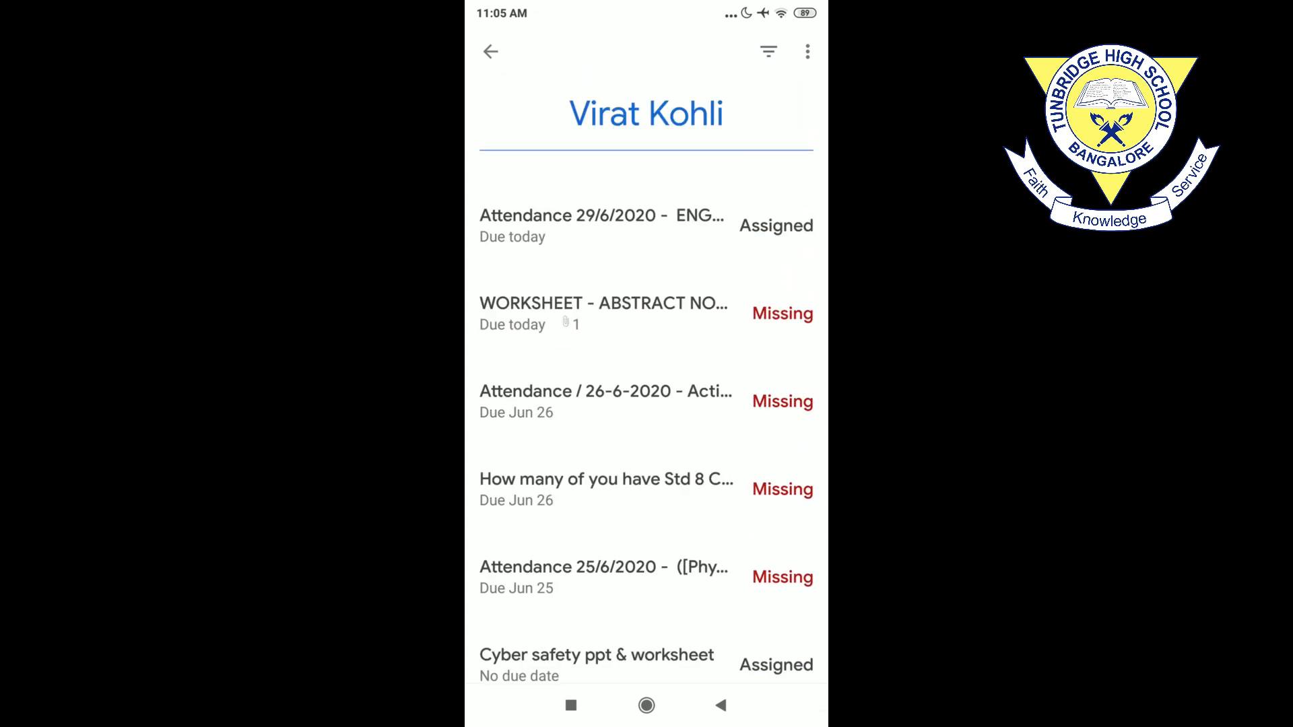
scroll("up", 3)
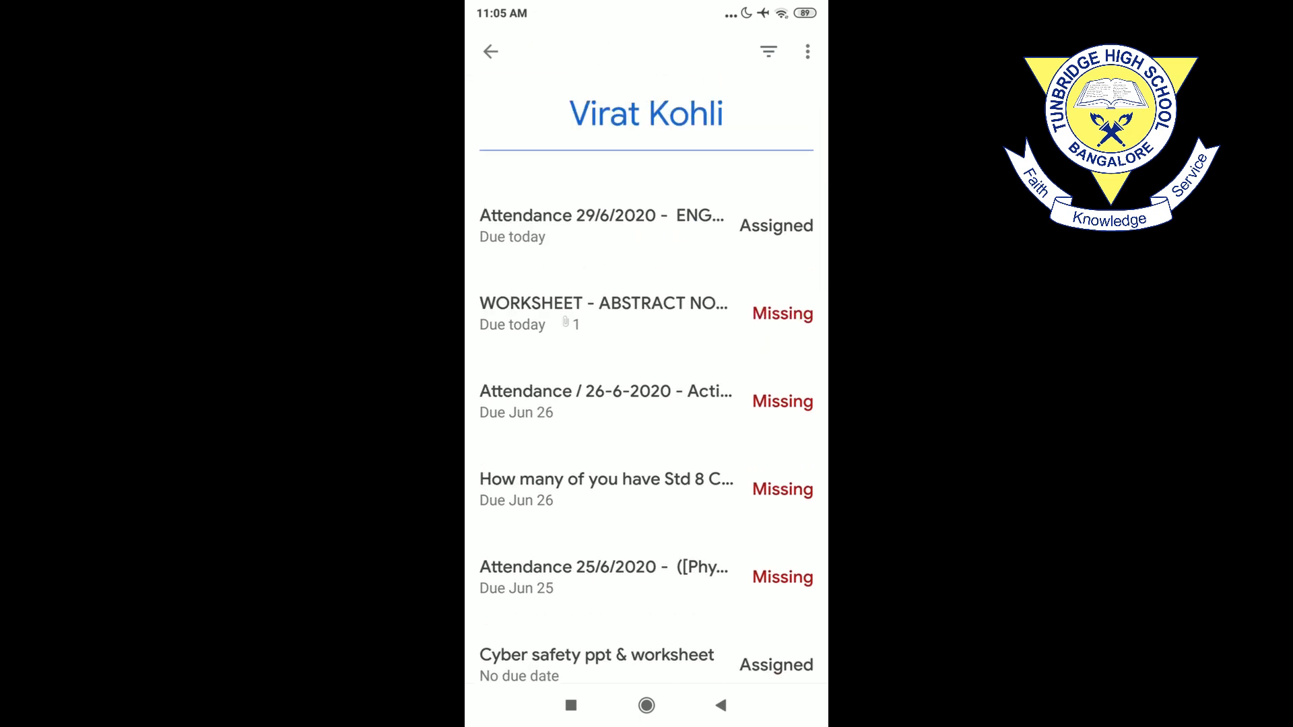
scroll("up", 3)
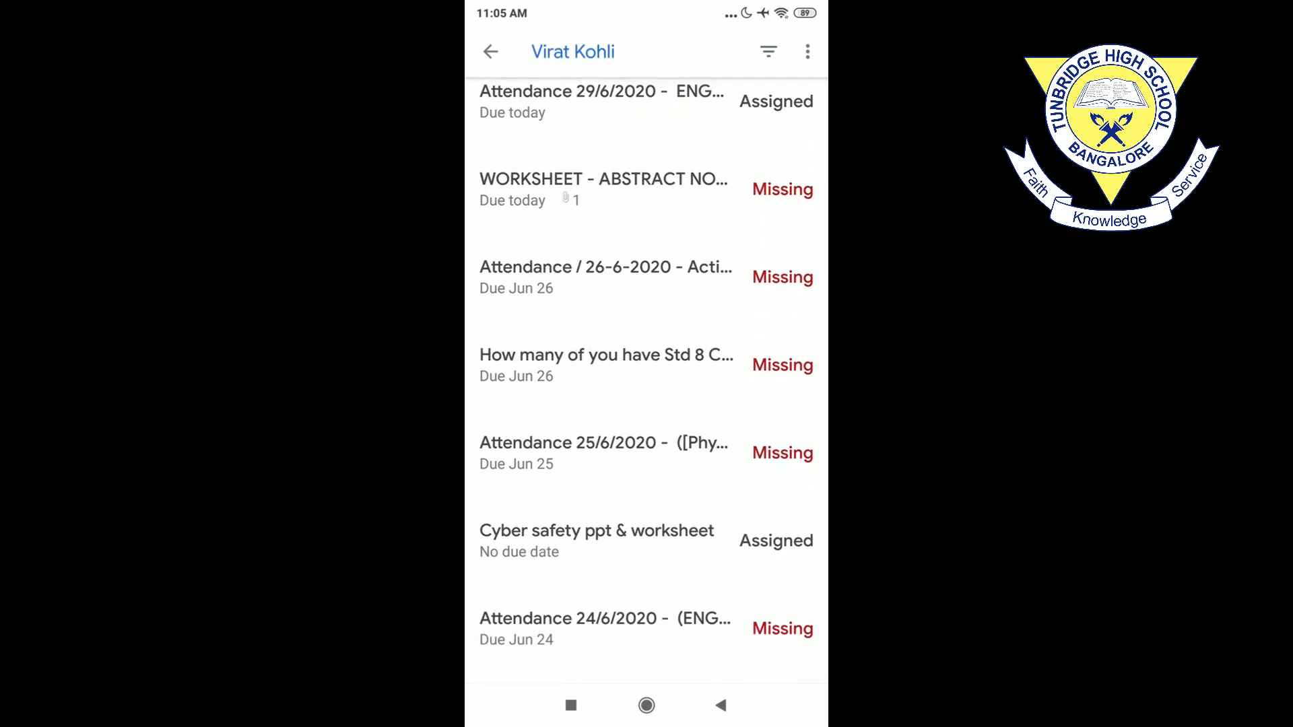
scroll("down", 3)
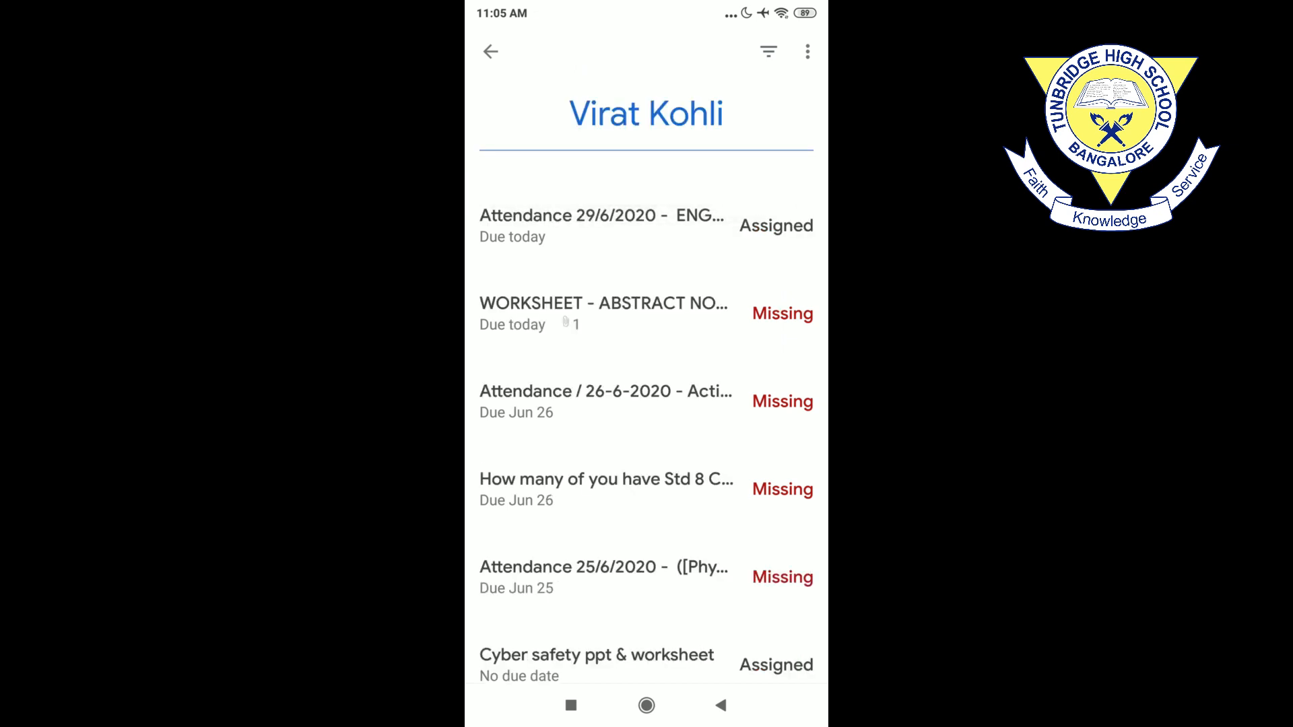
left_click(603, 312)
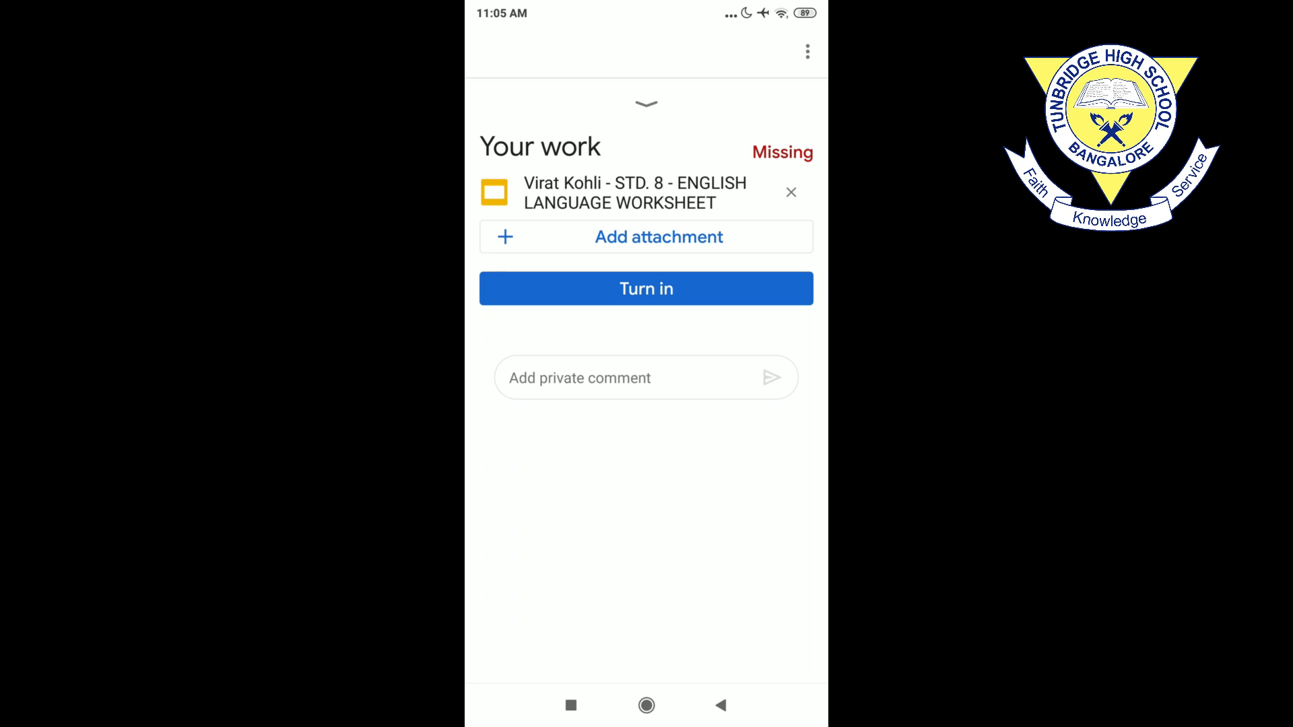
Step: View the attached STD. 8 - ENGLISH LANGUAGE WORKSHEET with its abstract nouns question slide
left_click(633, 193)
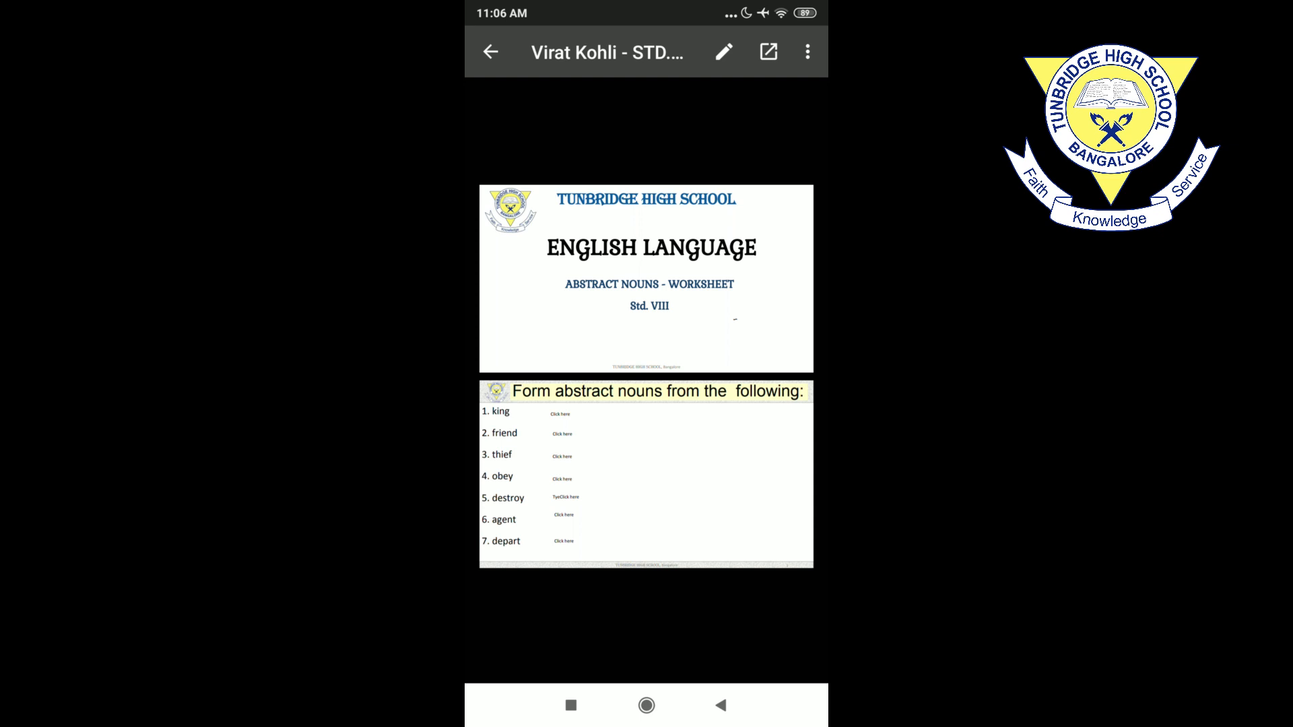
left_click(723, 51)
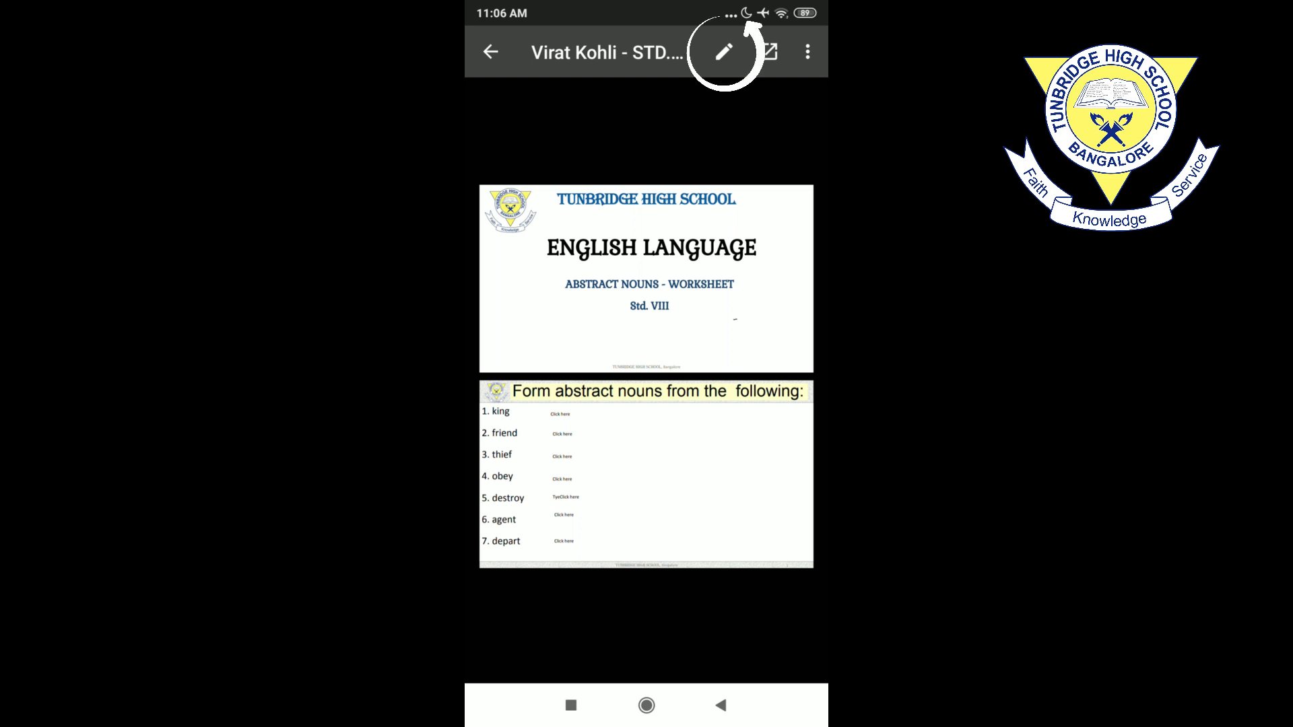
Step: Try marking up the question slide, then leave the editor discarding the unsaved changes
left_click(722, 52)
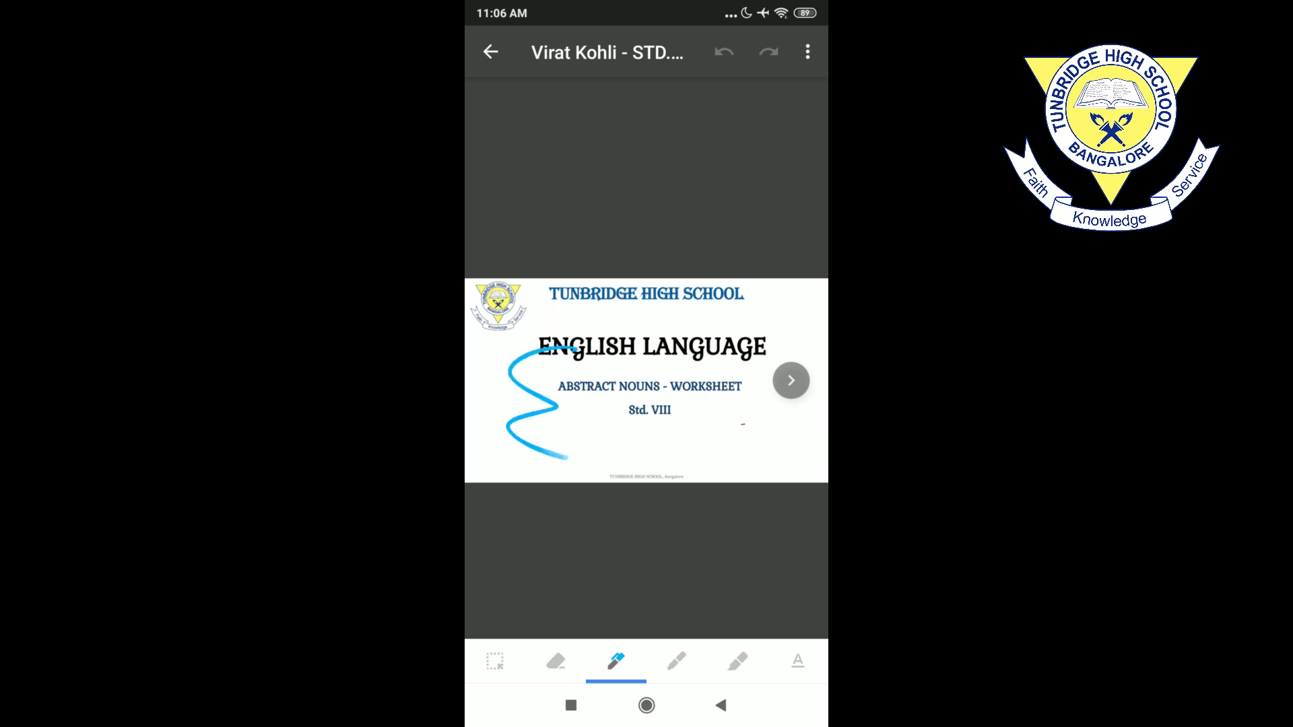
left_click(791, 380)
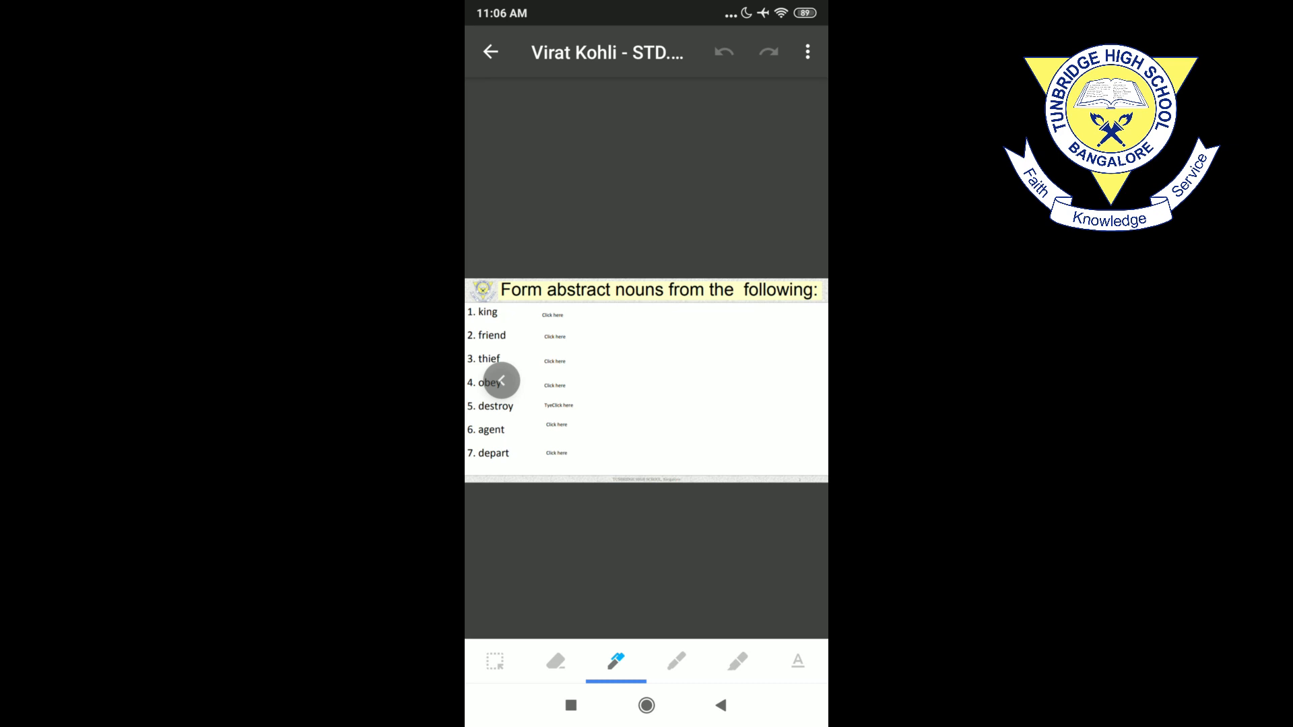
left_click(797, 661)
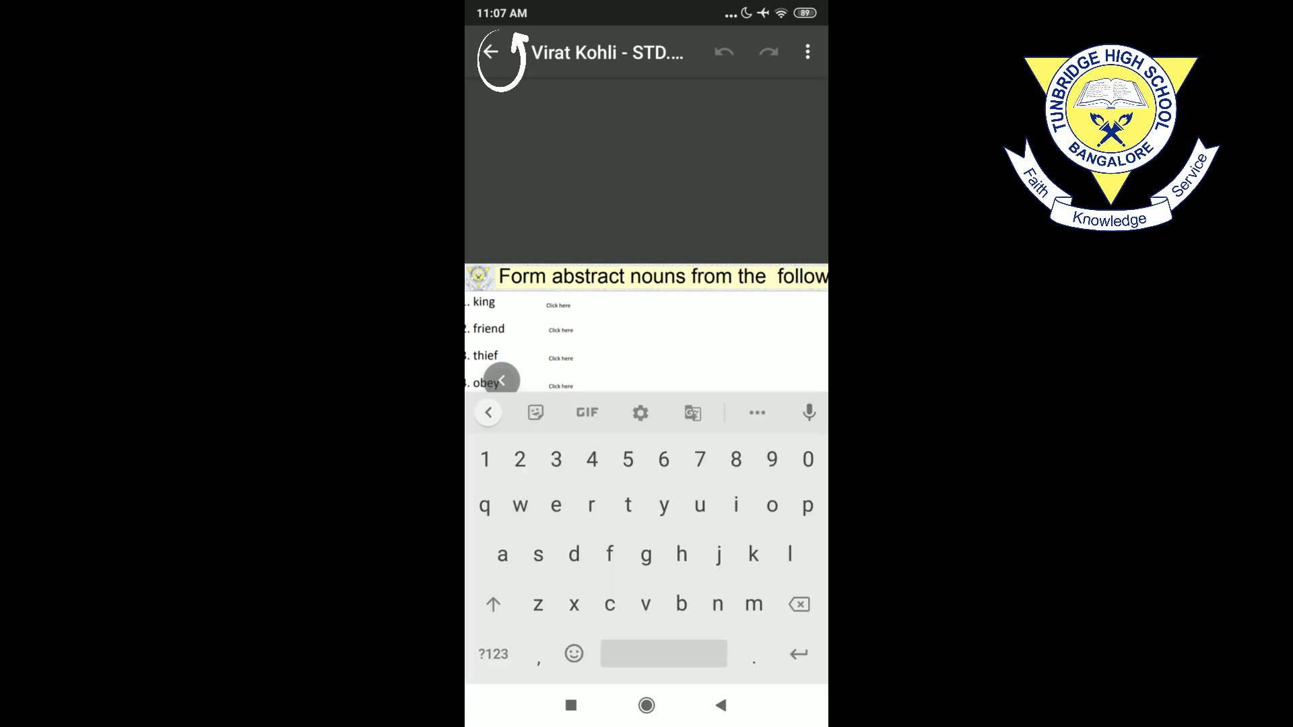
left_click(490, 53)
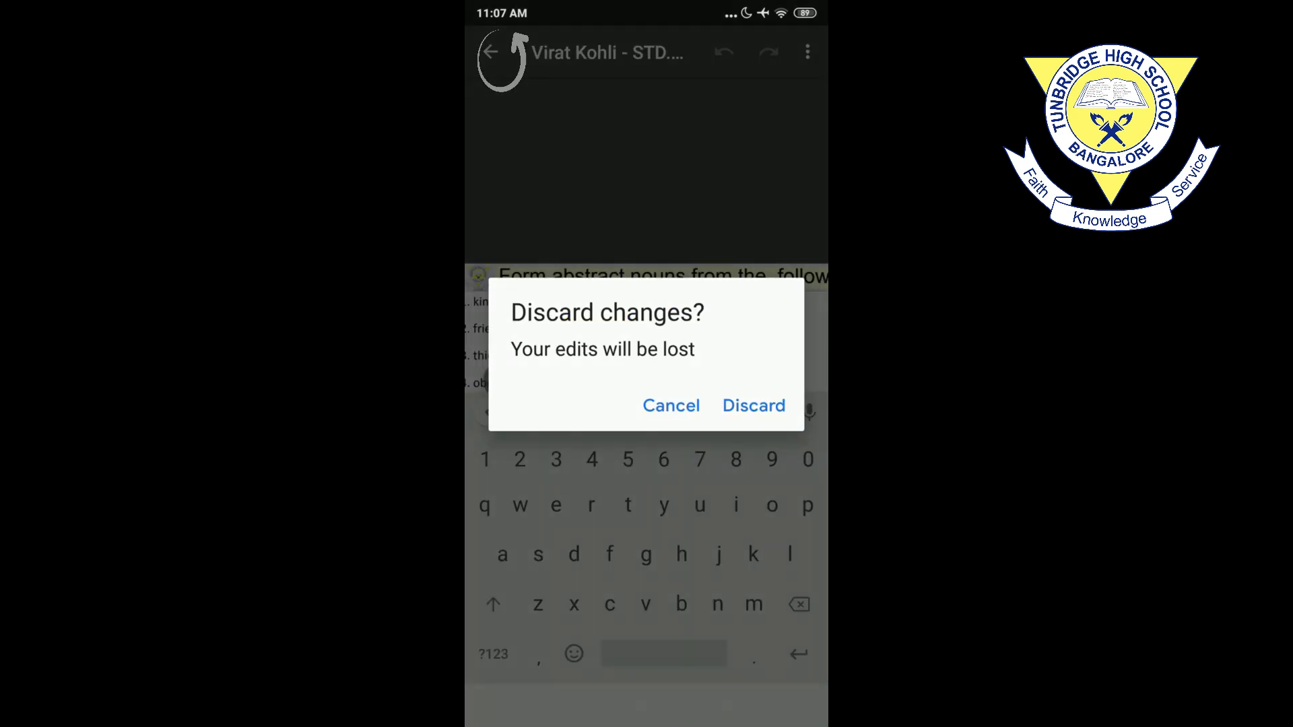
left_click(751, 406)
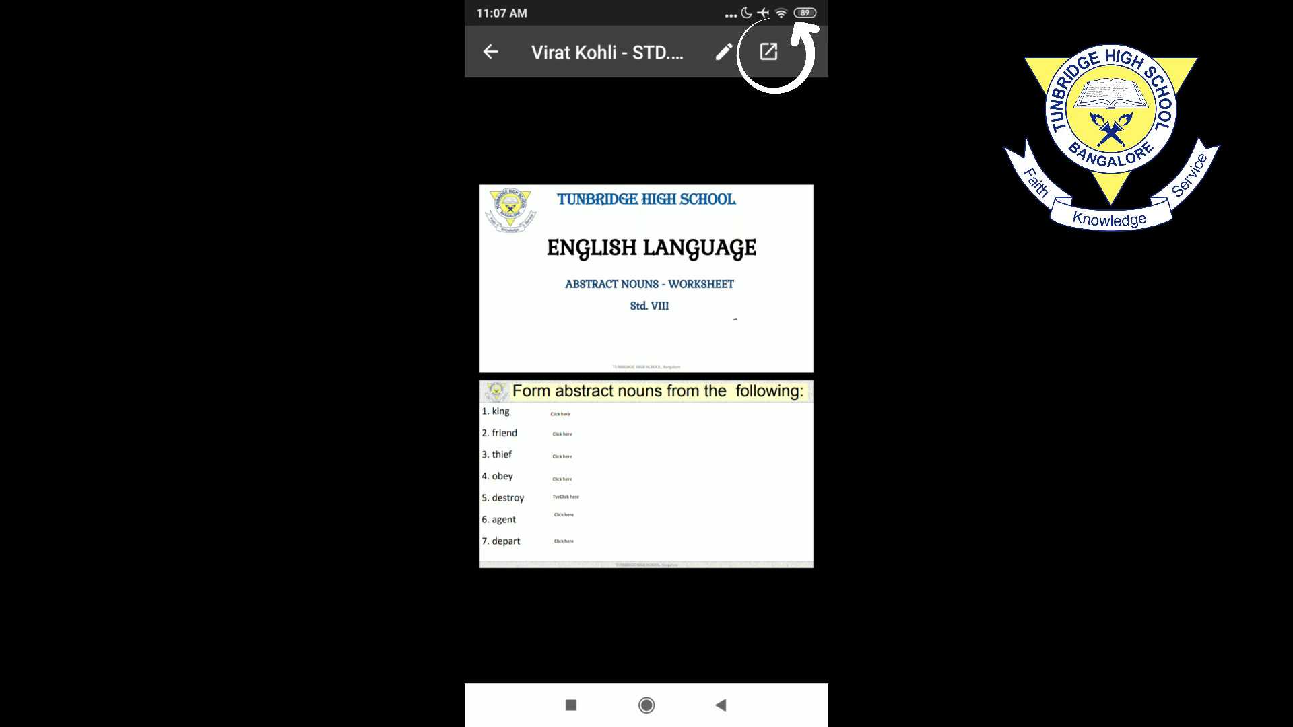
Step: Edit the worksheet in Google Slides, replacing the first answer box beside king with 'Type in your answer here'
left_click(766, 51)
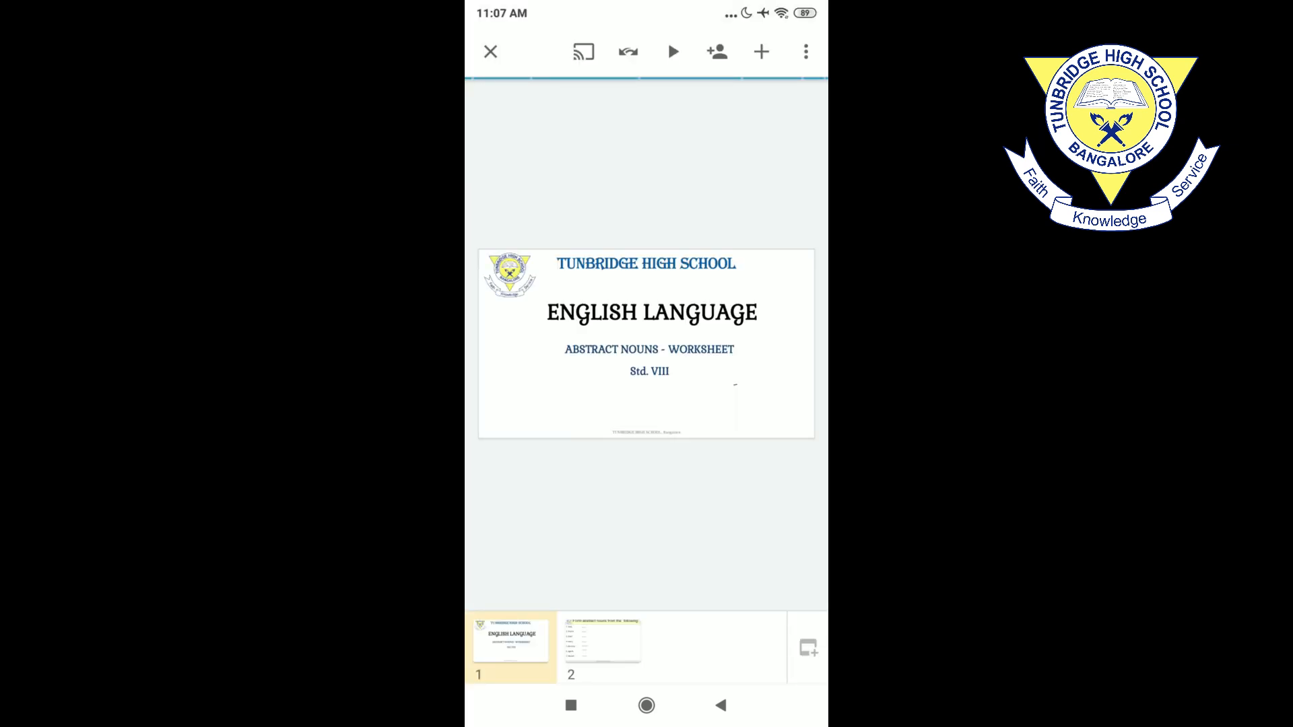
left_click(603, 645)
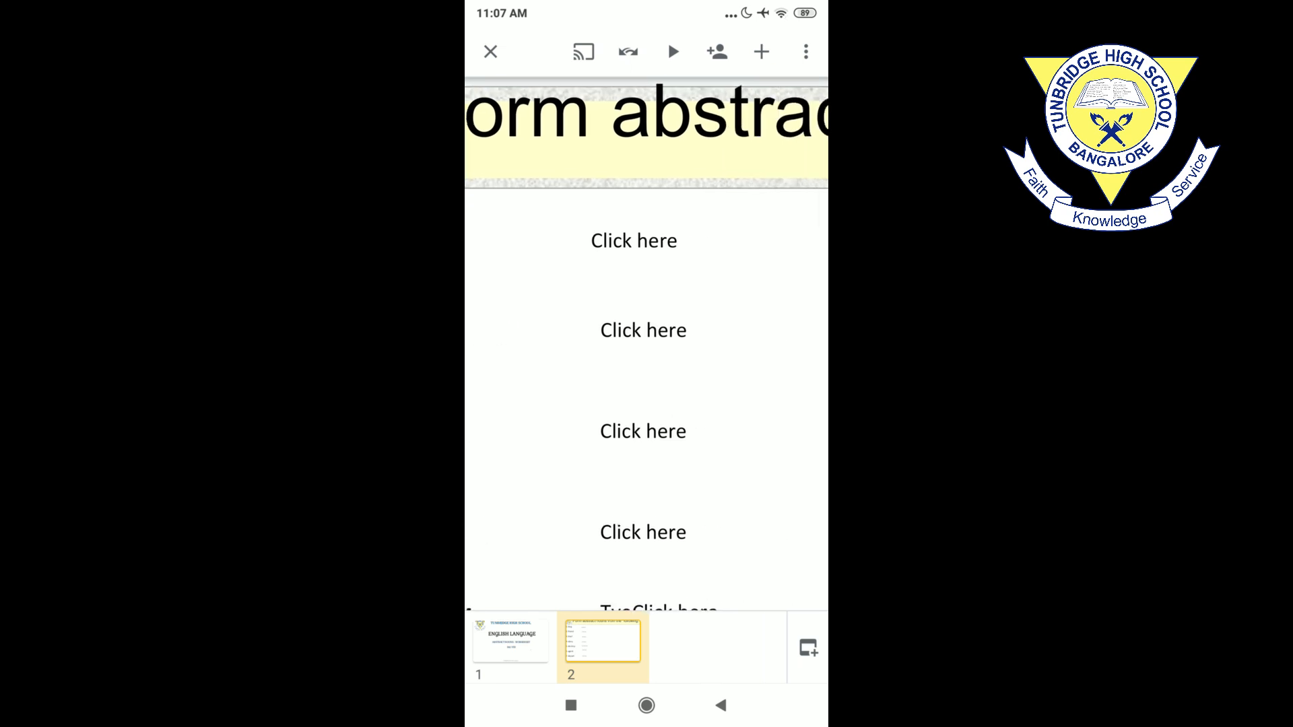
left_click(643, 240)
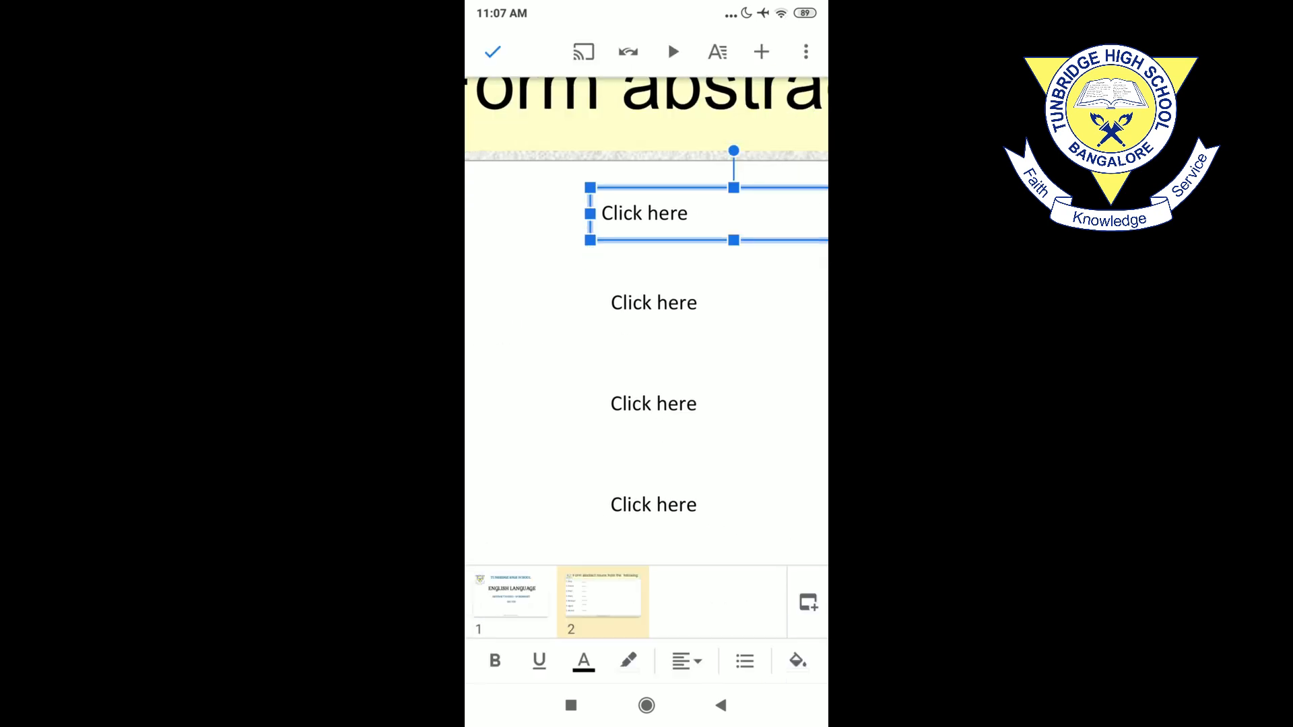
left_click(644, 213)
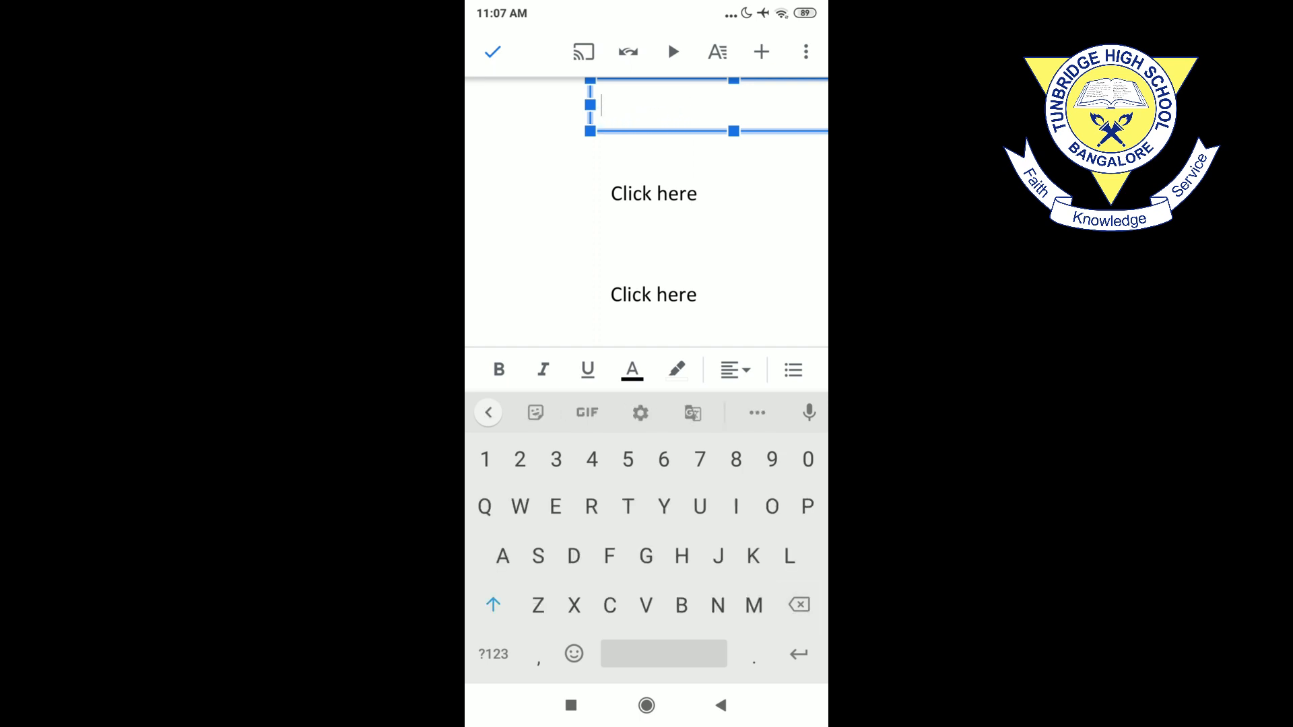
type("Type")
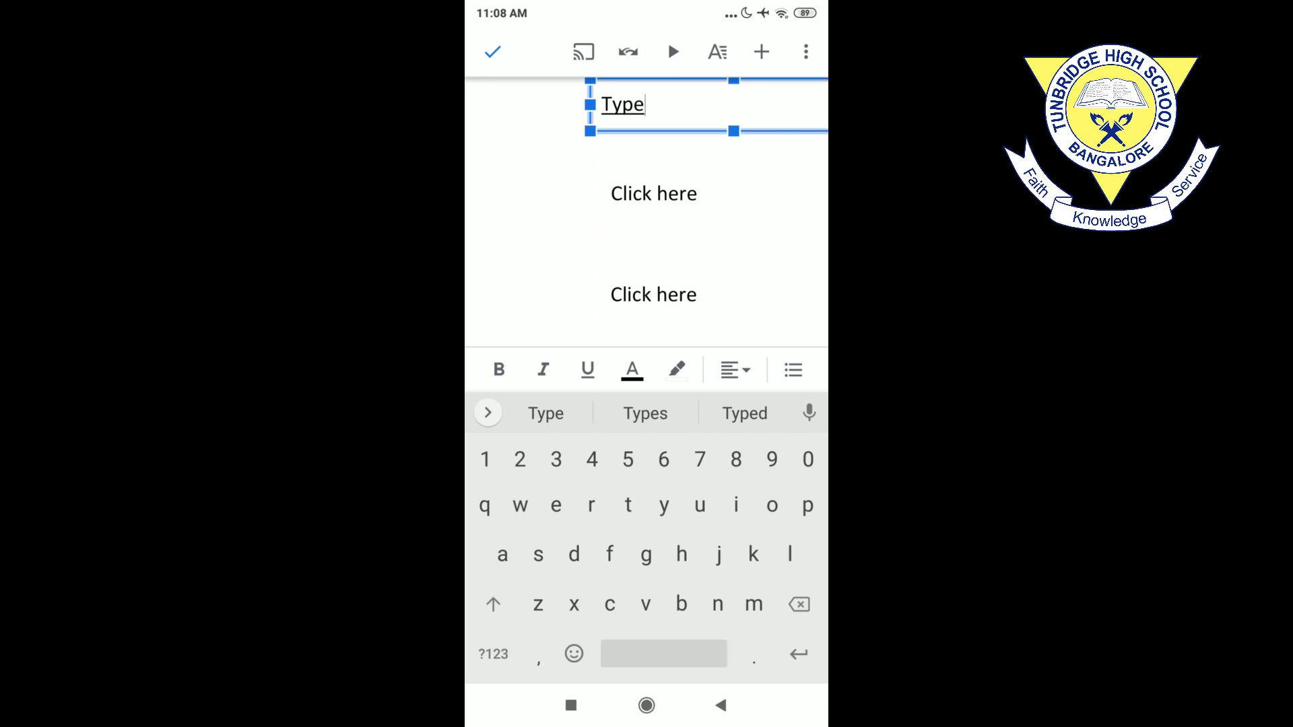
type("in your answer here")
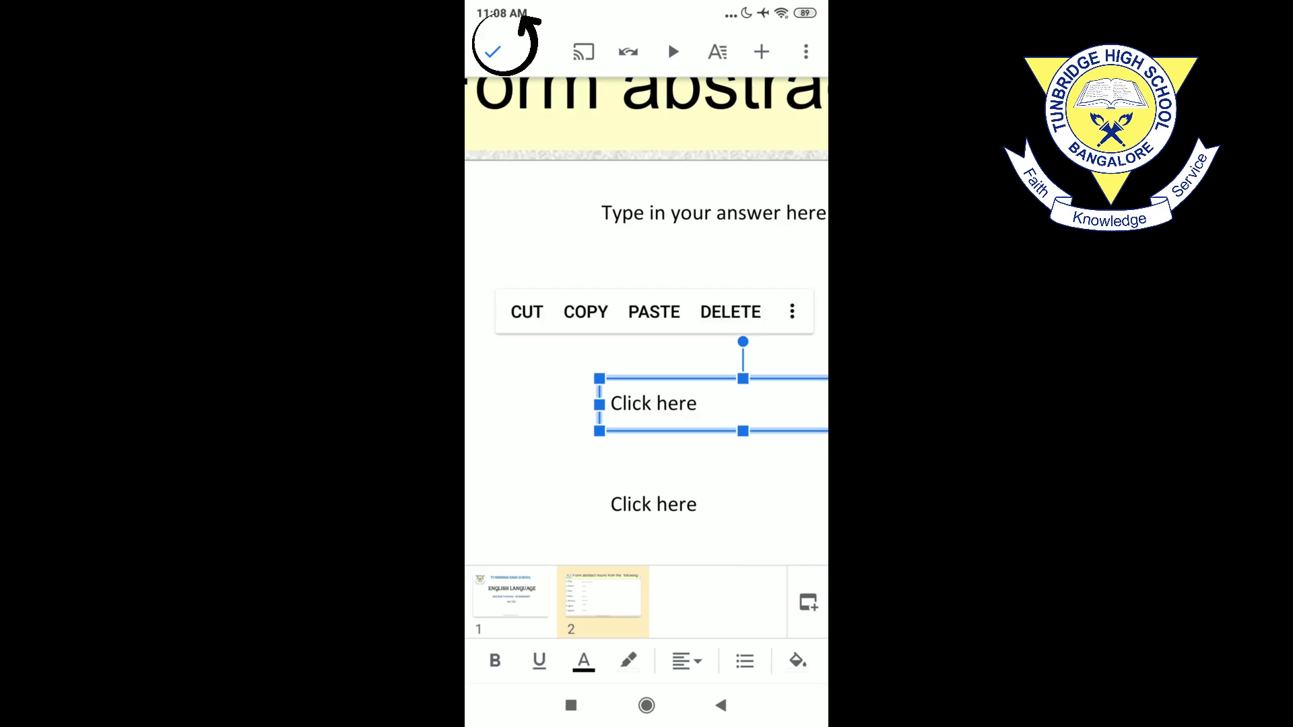
Step: Return to the Your work panel and turn in the worksheet, confirming so it reads Turned in, Done late
left_click(491, 51)
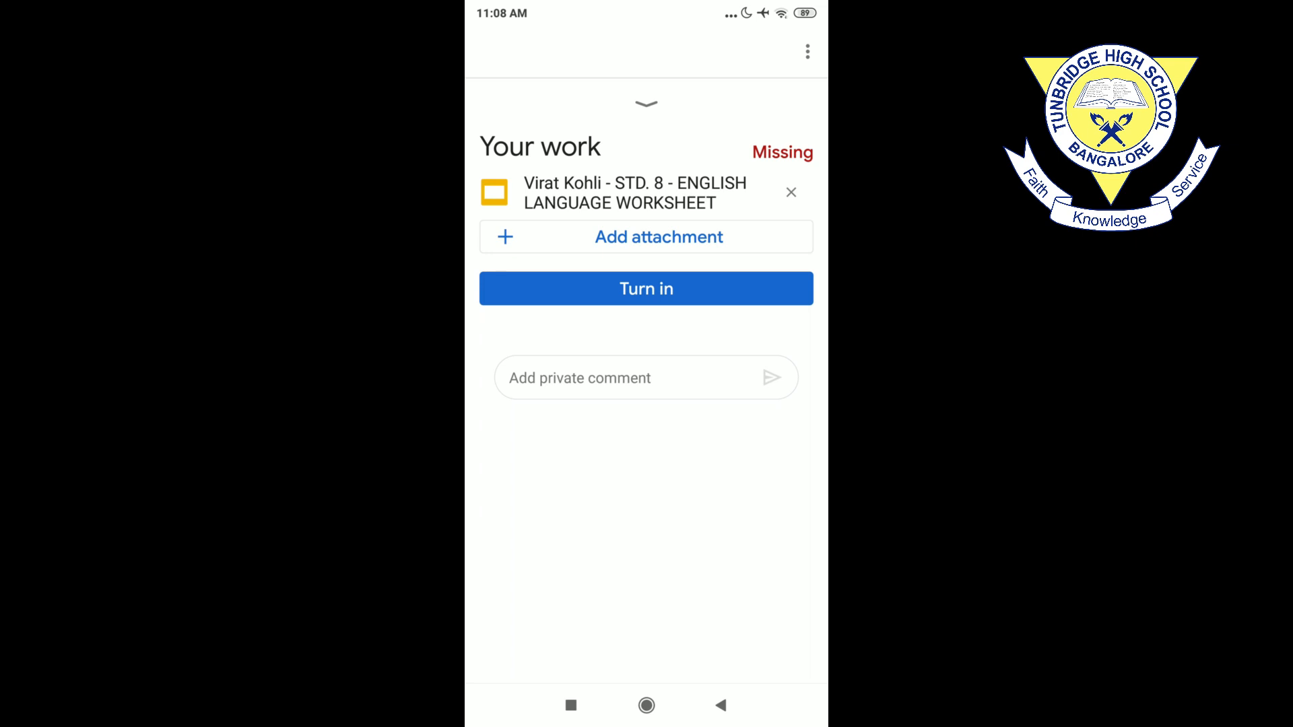
left_click(645, 288)
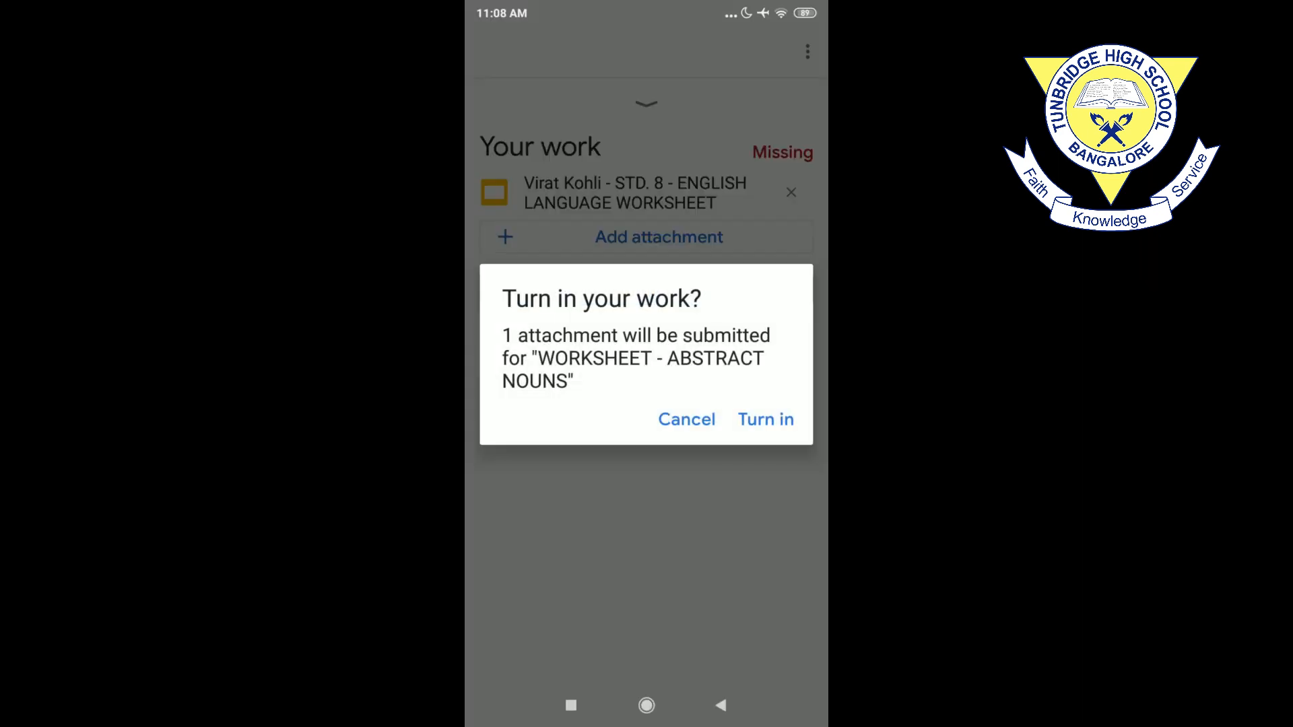
left_click(763, 418)
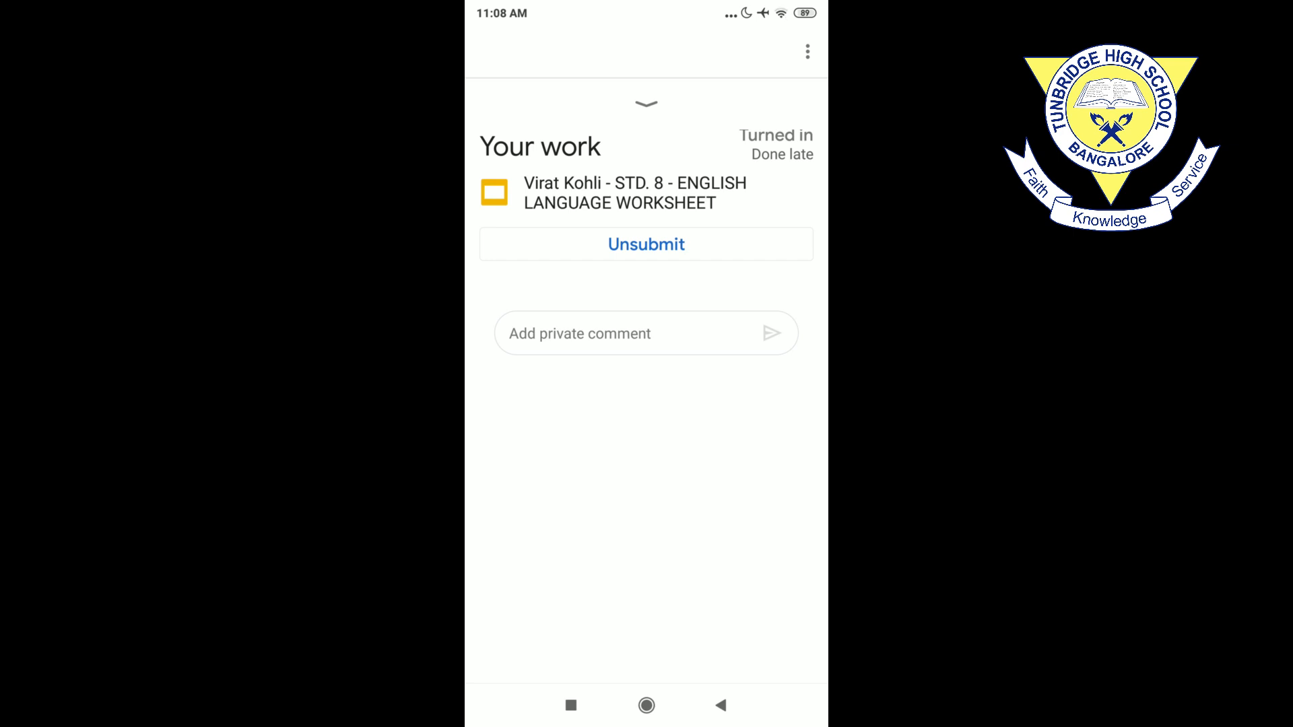
Step: Unsubmit the work back to Missing and briefly review the attached worksheet
left_click(645, 243)
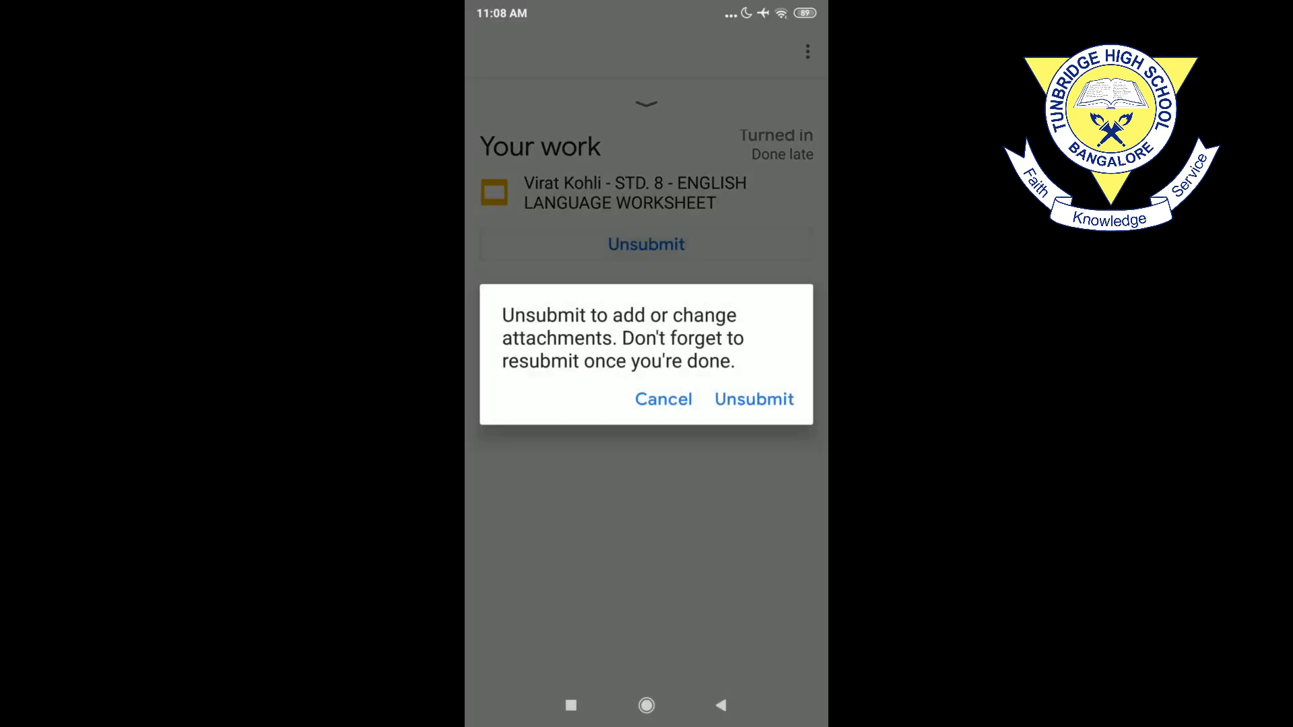
left_click(753, 399)
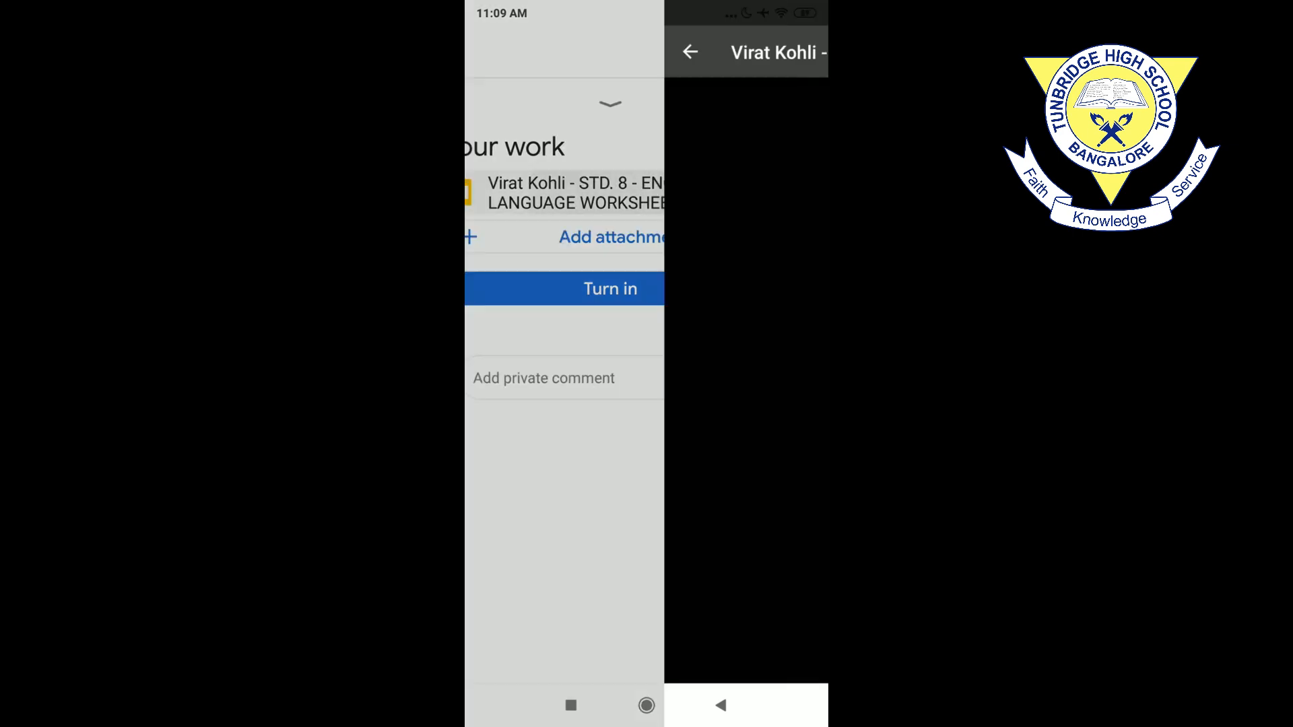
left_click(577, 192)
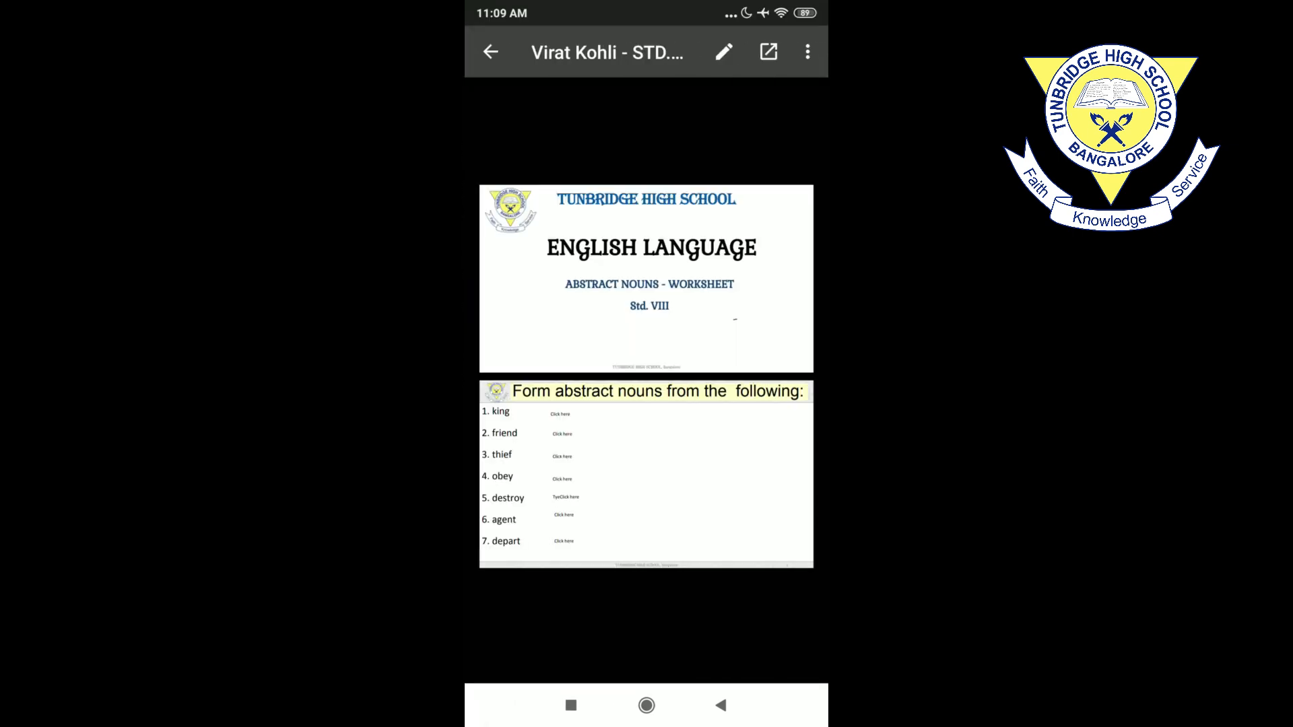
left_click(768, 52)
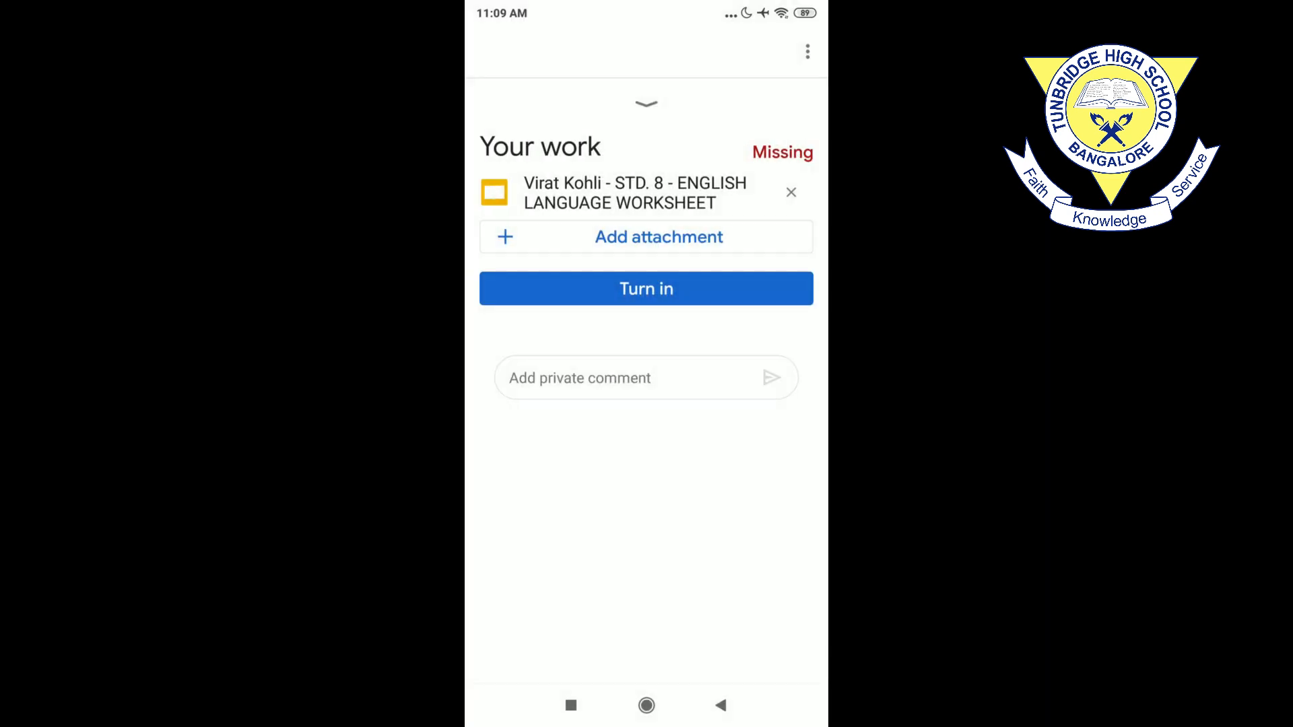
Step: Turn in the worksheet again, confirming Resubmit so it shows Turned in, Done late
left_click(645, 288)
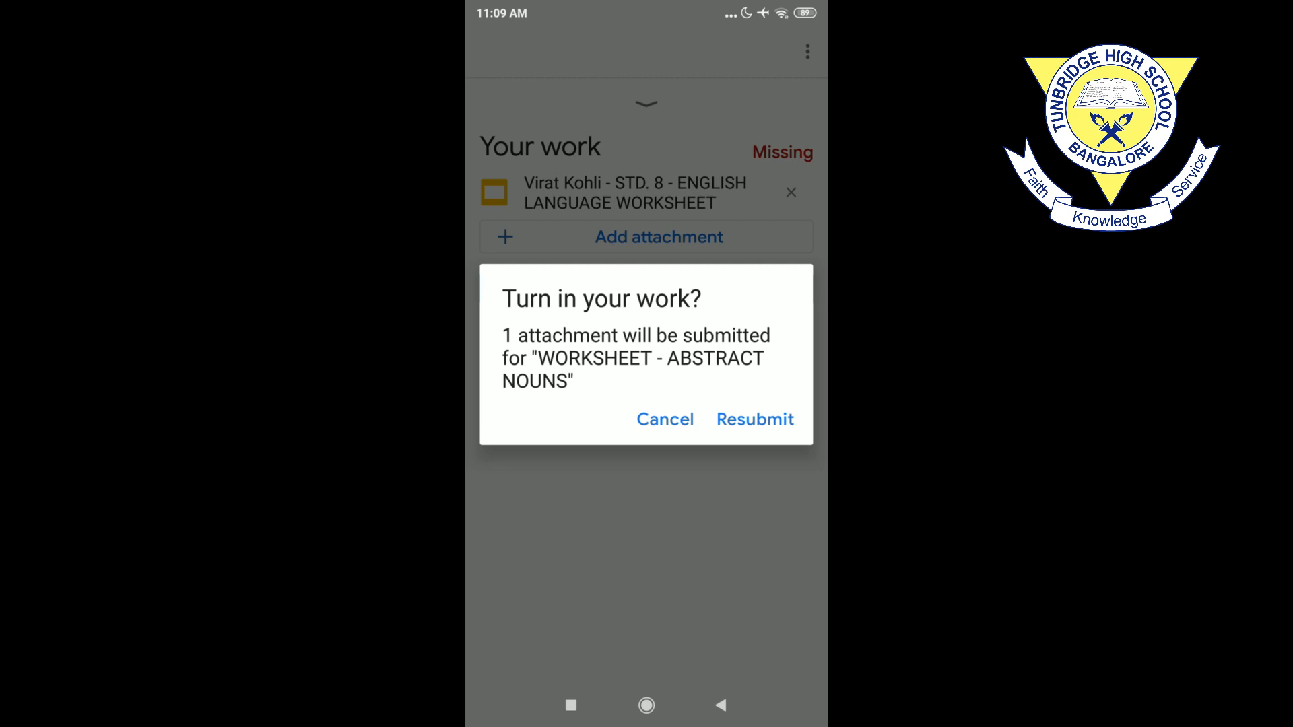
left_click(754, 418)
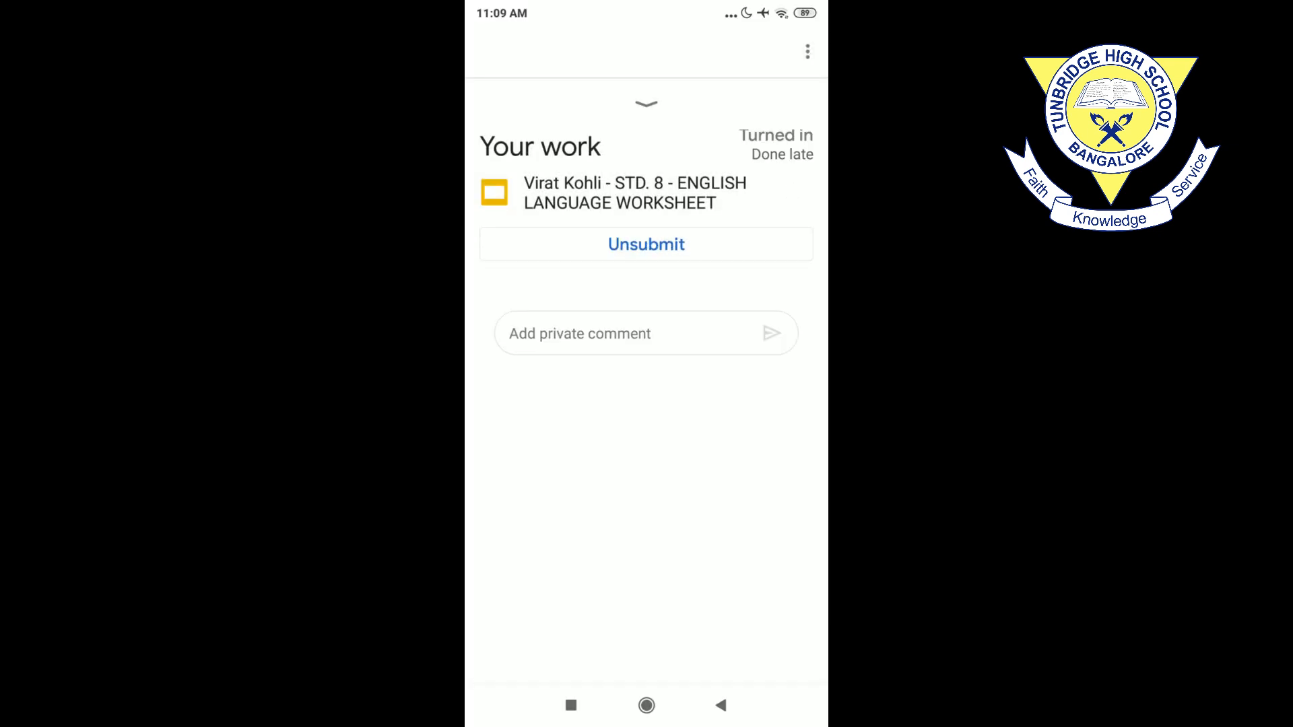